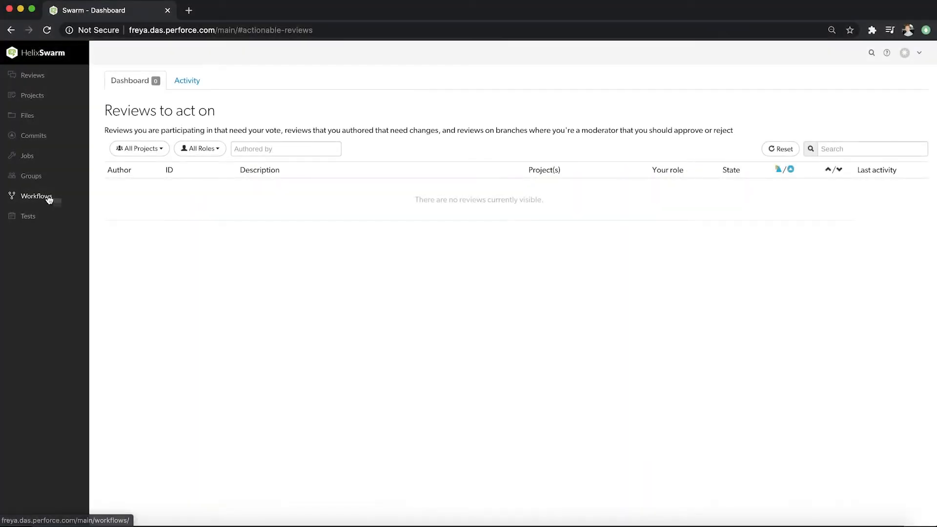
- Go to the Workflows section from the sidebar to reach the Global Workflow
{"action": "left_click", "coordinate": [37, 196]}
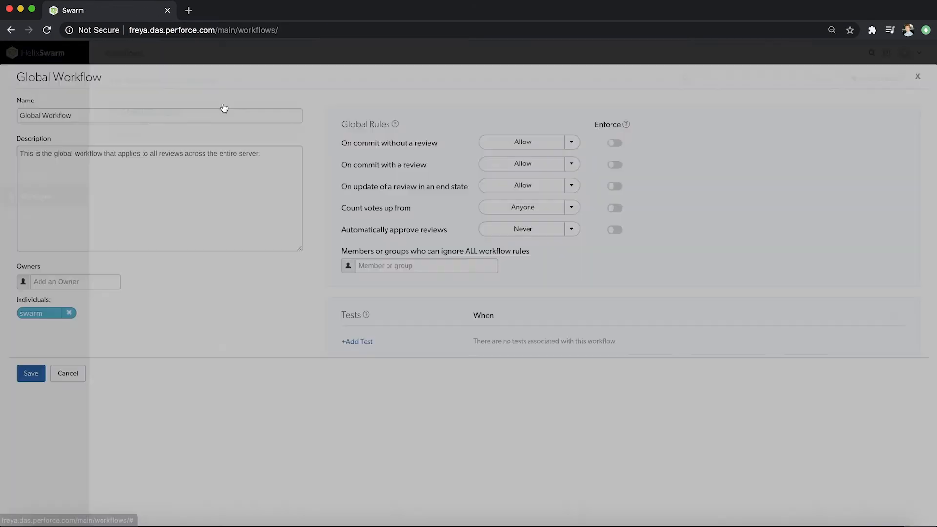
- Set commits without a review to create one and reject reviewed commits unless approved
{"action": "left_click", "coordinate": [528, 142]}
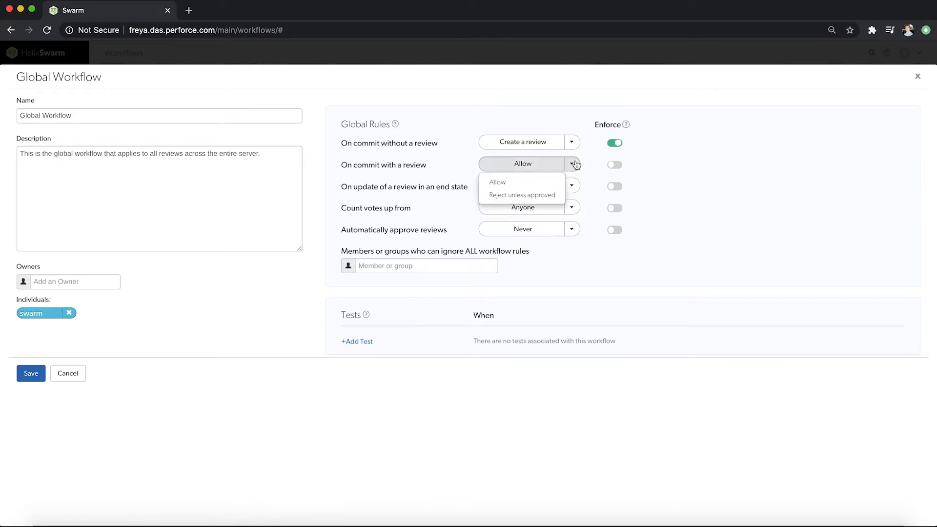
{"action": "left_click", "coordinate": [521, 195]}
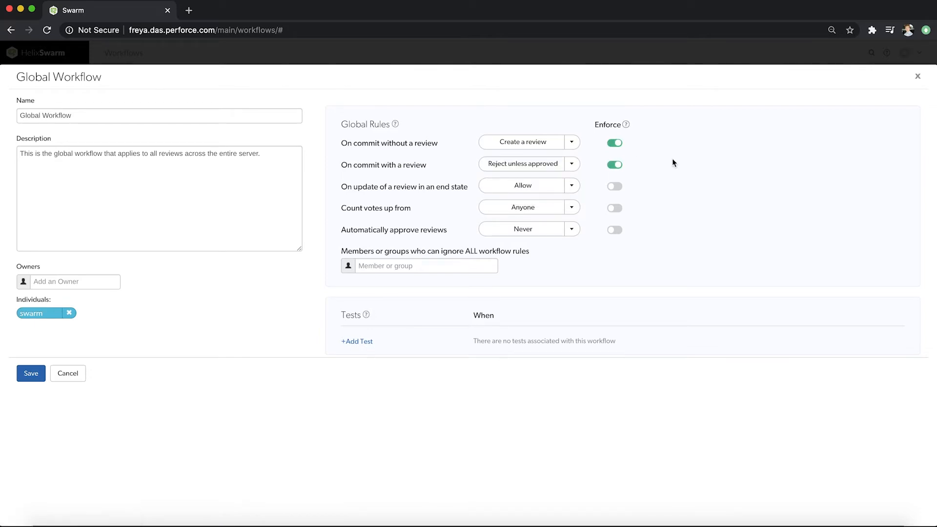